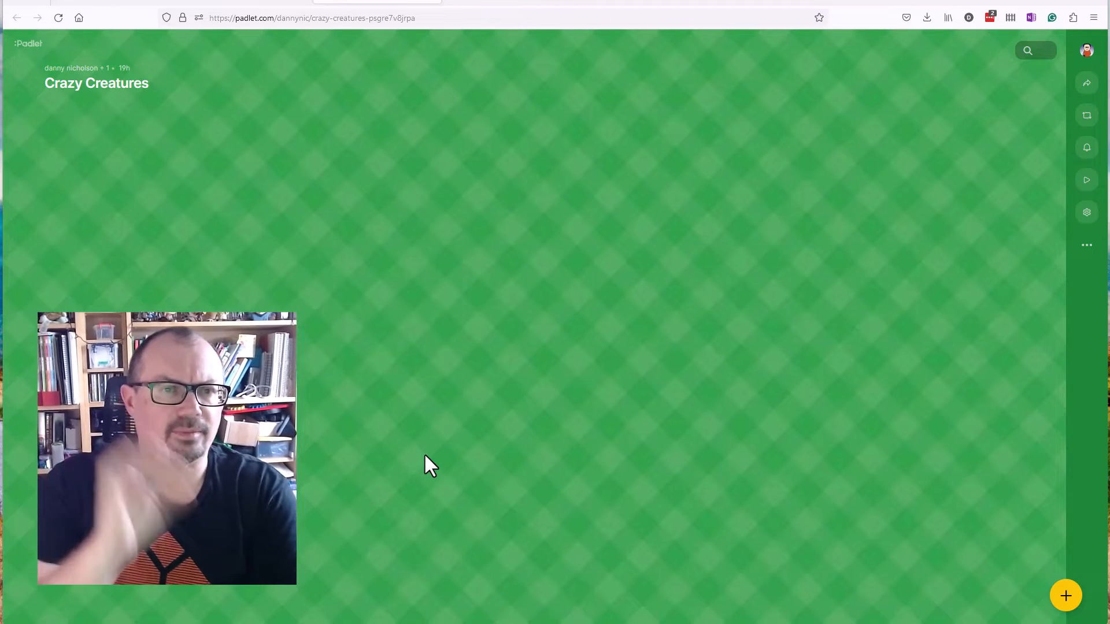
mouse_move(690, 218)
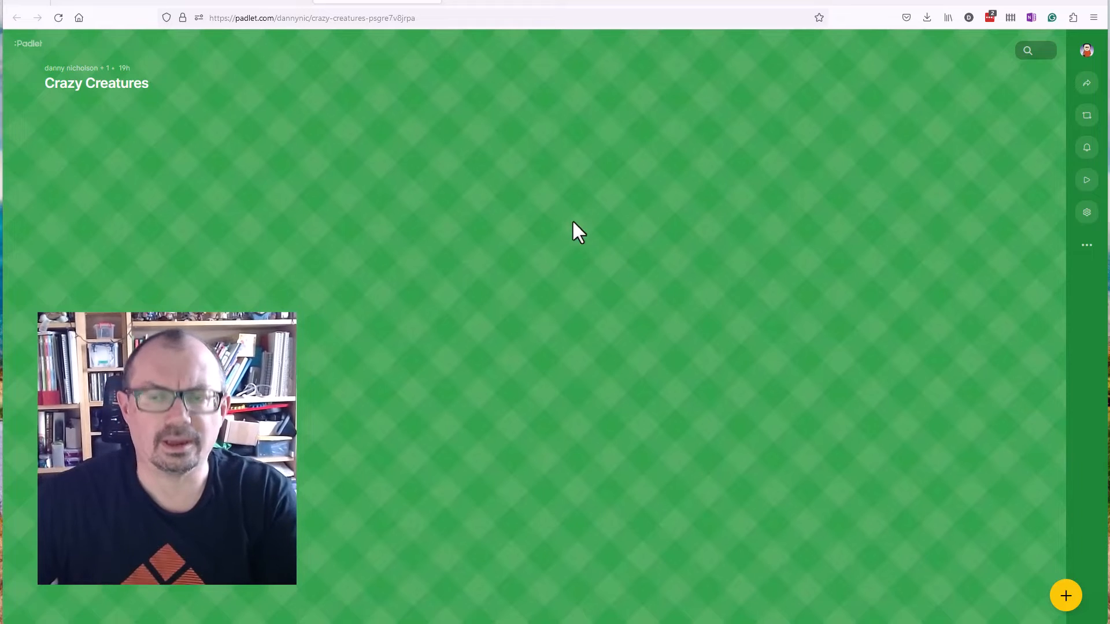
Start a new post and show the full list of attachment types
left_click(1065, 595)
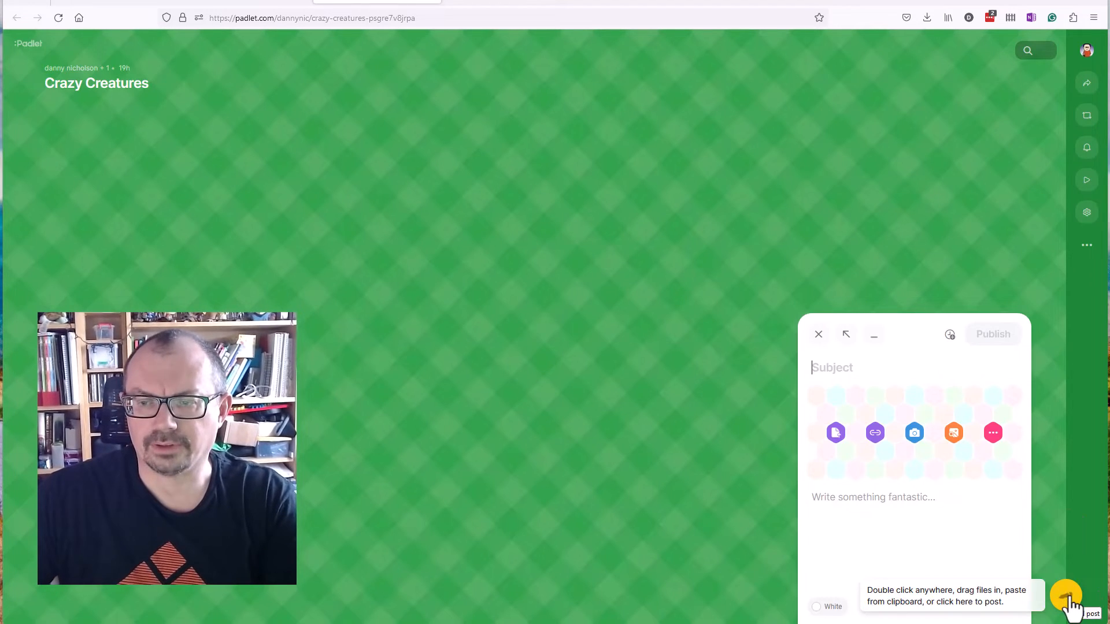
mouse_move(987, 453)
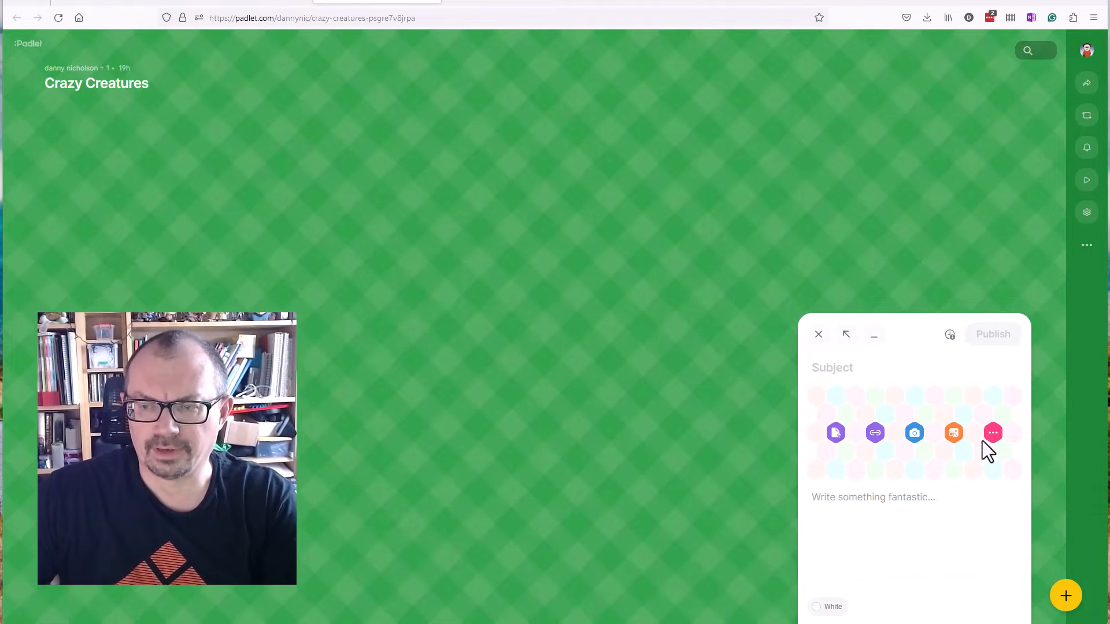
left_click(992, 432)
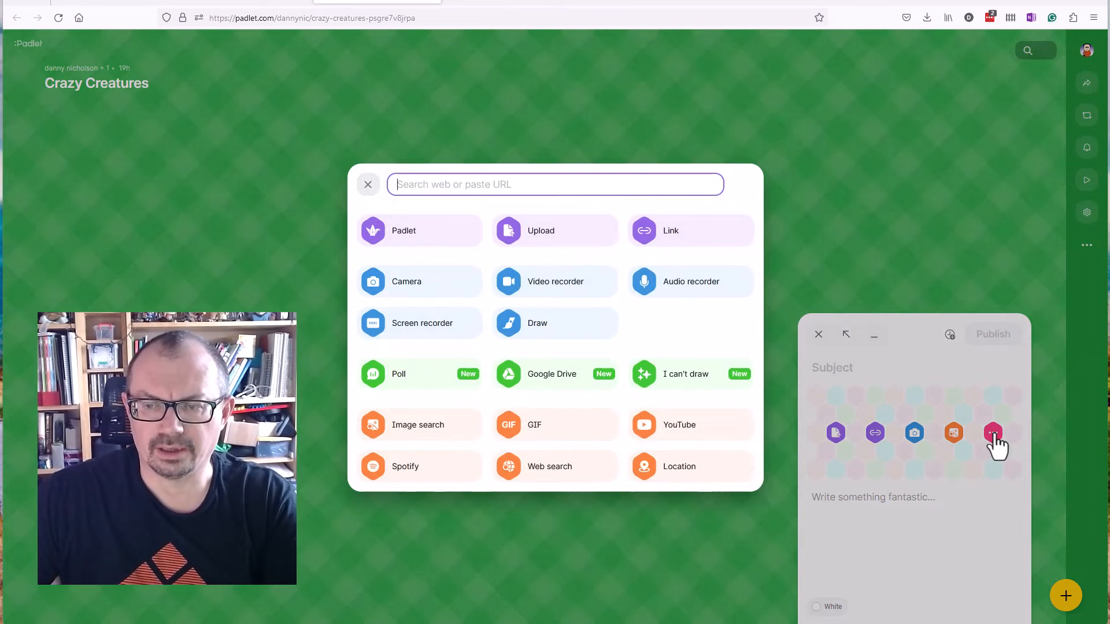
mouse_move(695, 382)
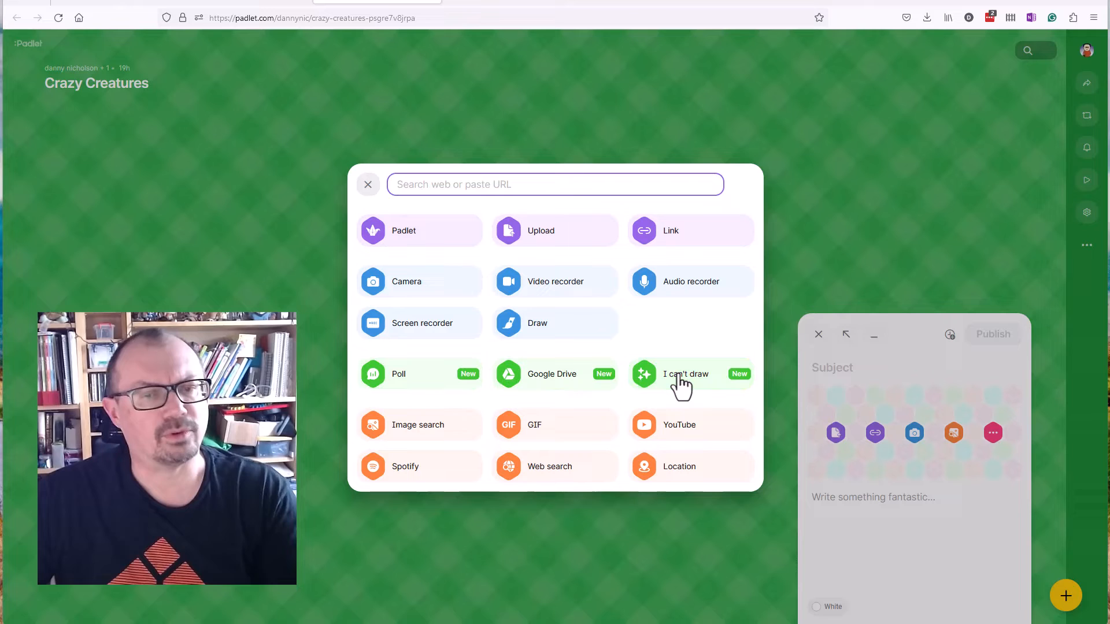
Generate an AI image of a yellow-and-black creature and title the post "danny's pictre"
left_click(684, 374)
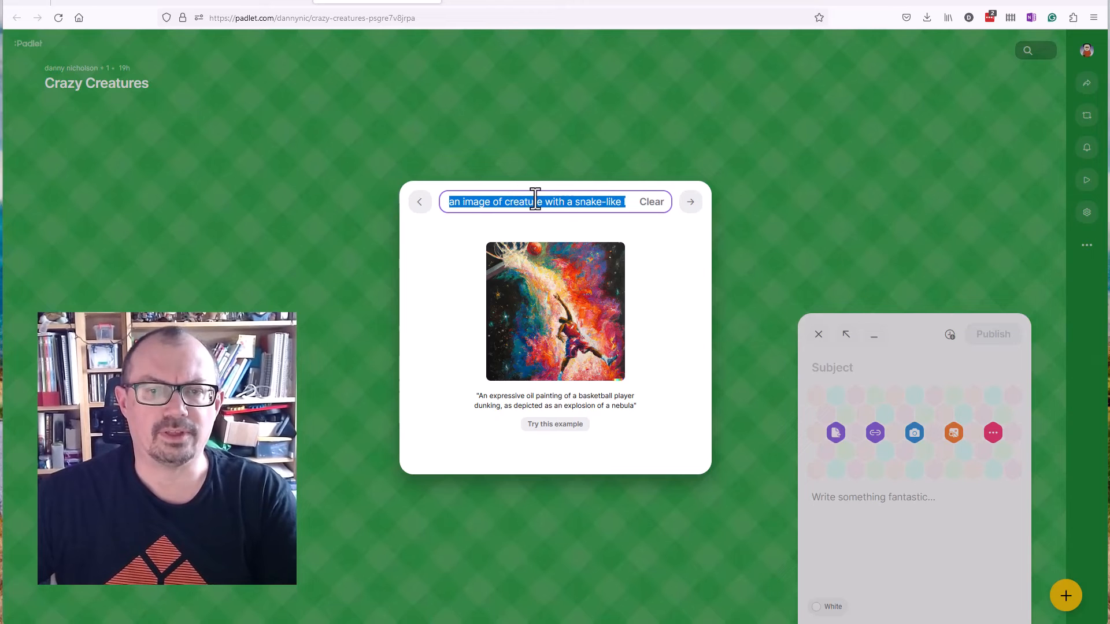
left_click(689, 201)
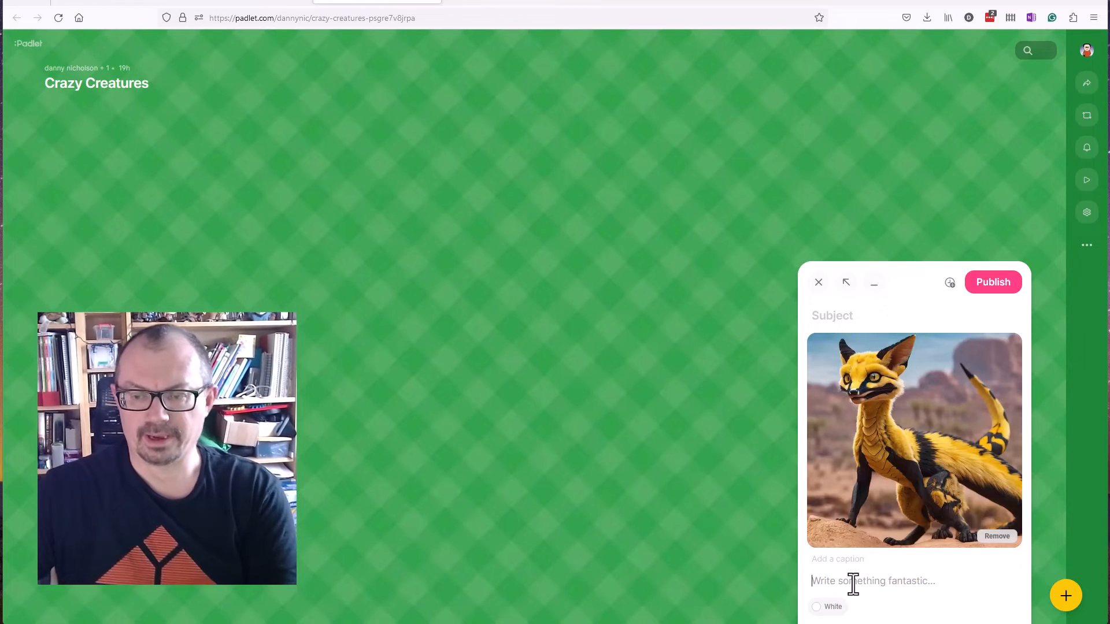
type("danny's pictre")
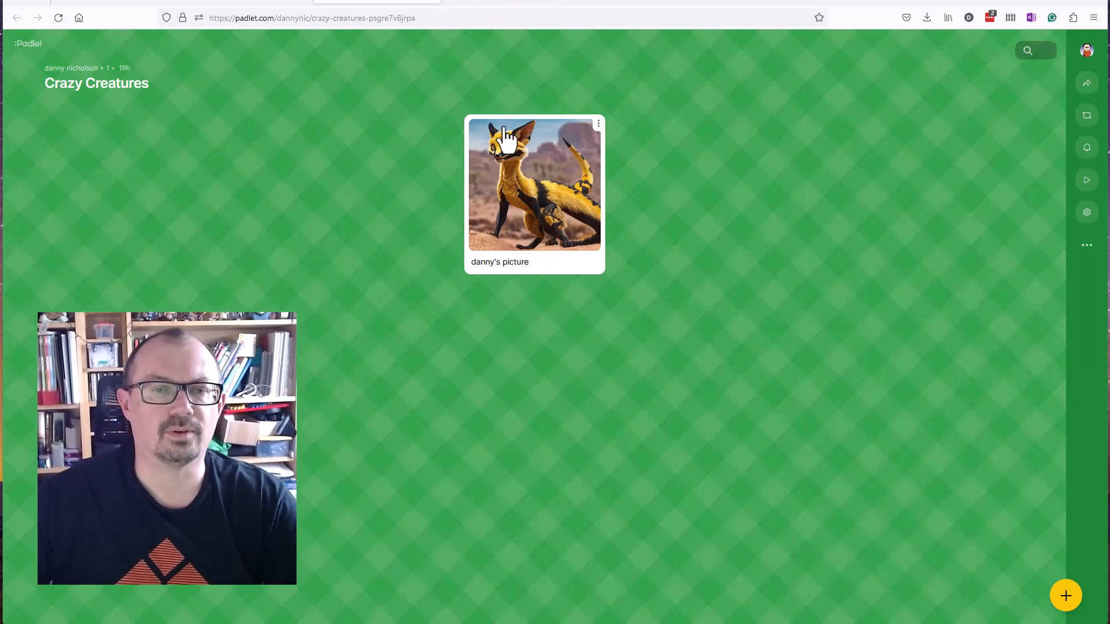
mouse_move(67, 195)
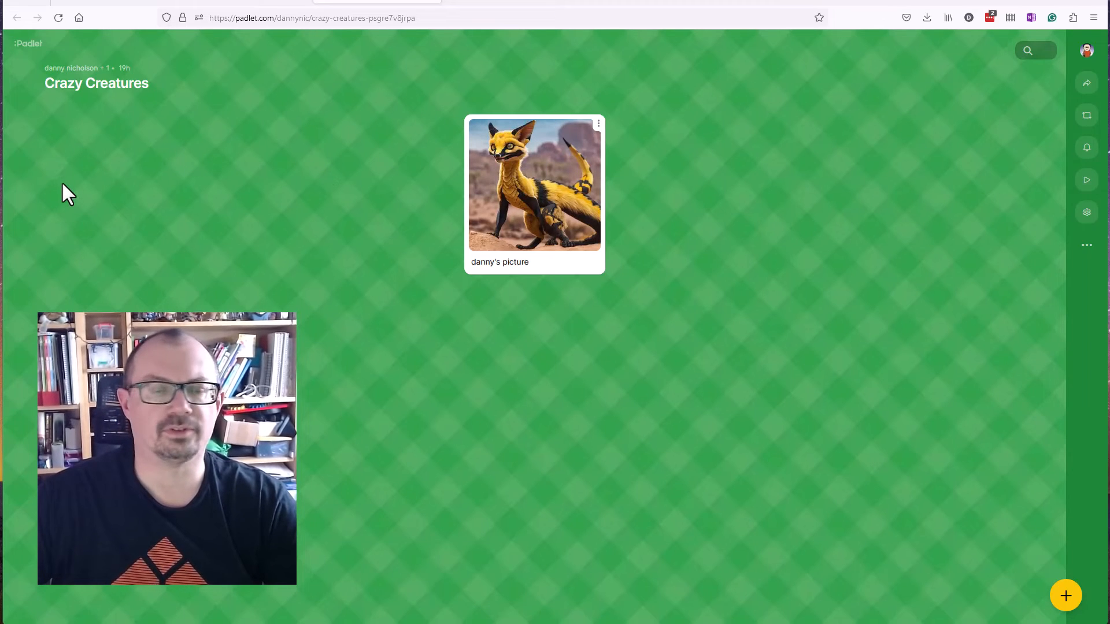
mouse_move(253, 56)
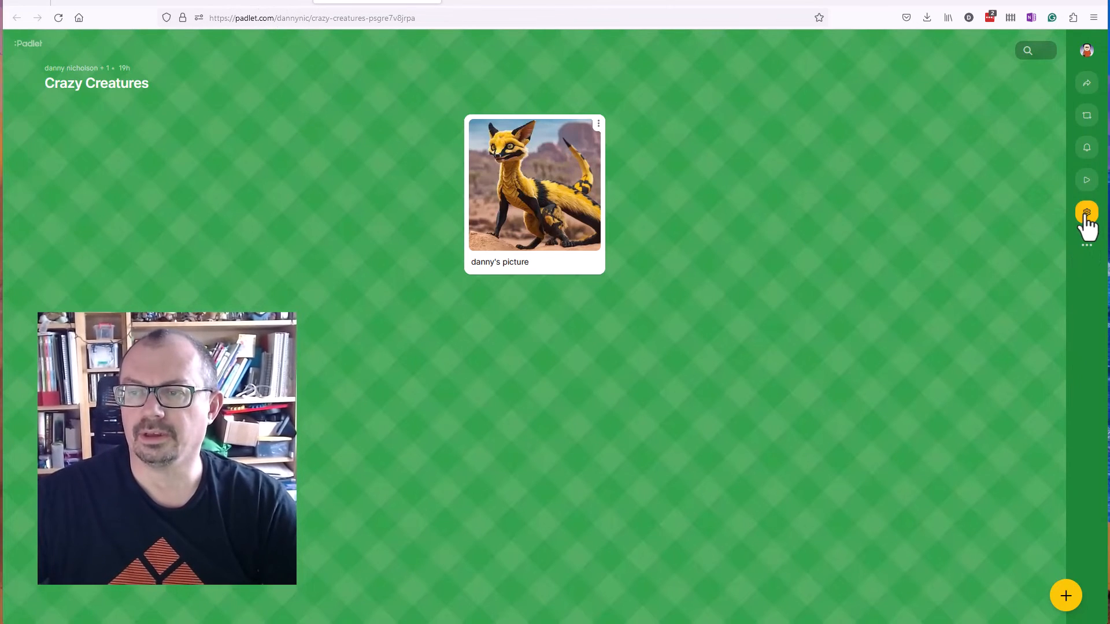
left_click(1086, 213)
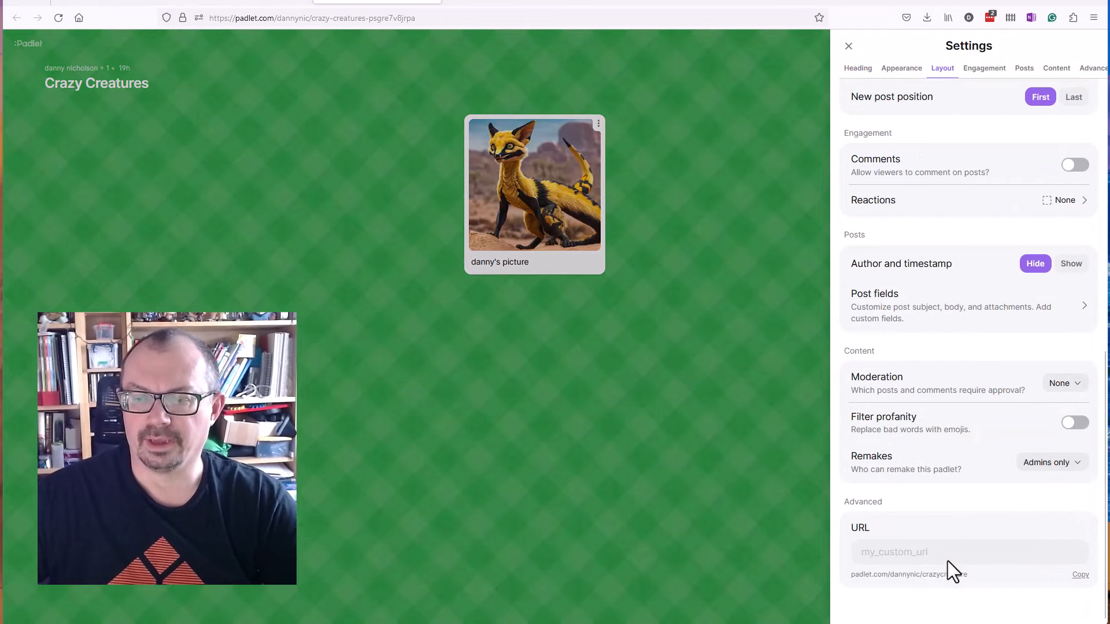
left_click(970, 551)
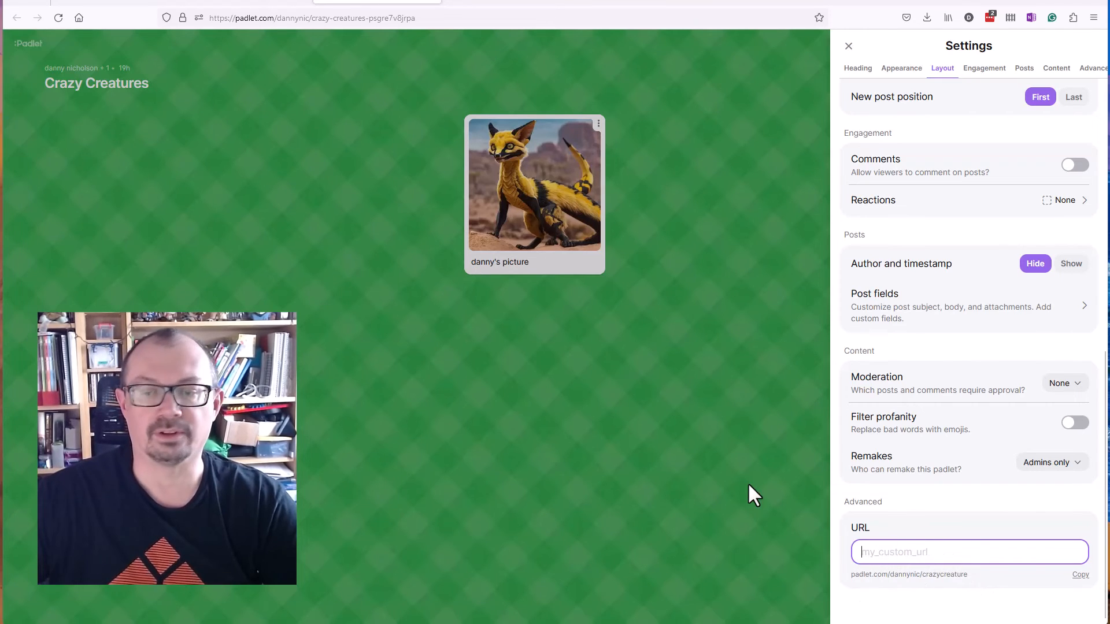
left_click(849, 46)
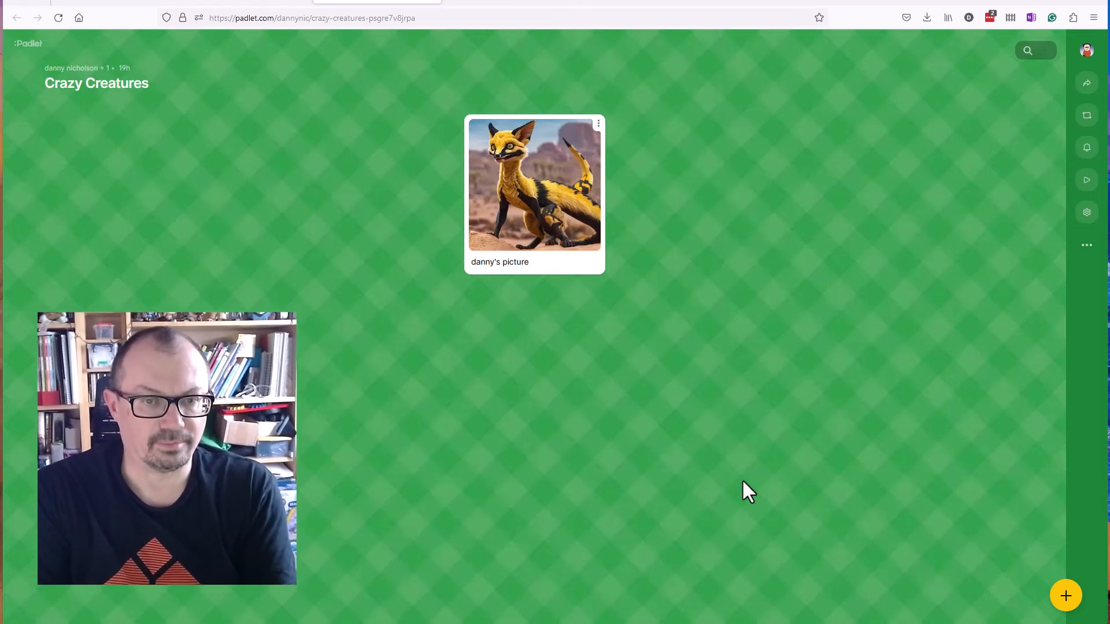